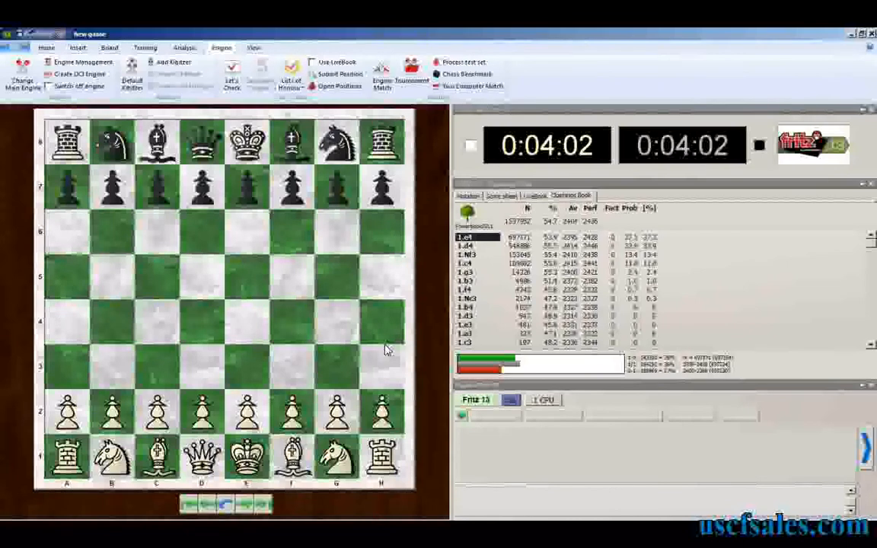
mouse_move(387, 349)
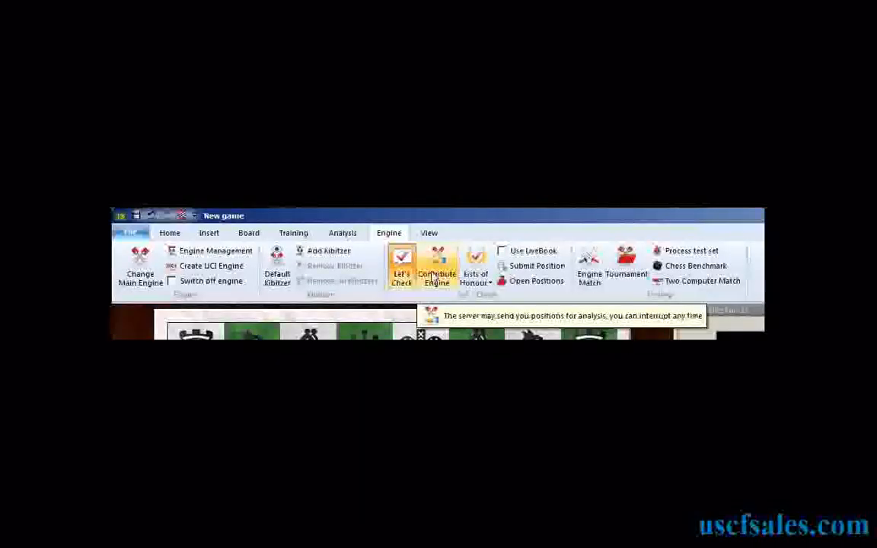
mouse_move(487, 335)
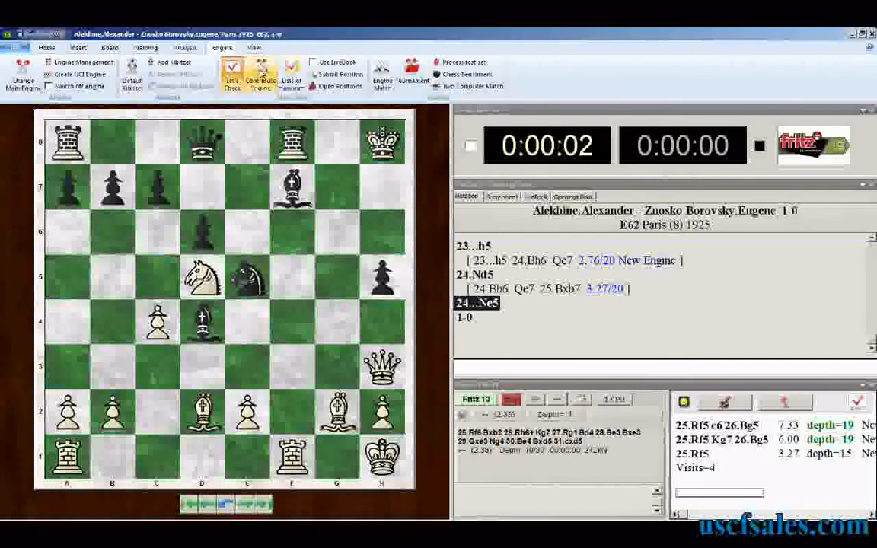
- Turn on Contribute Engine so Fritz 13 donates engine analysis to the server
left_click(260, 77)
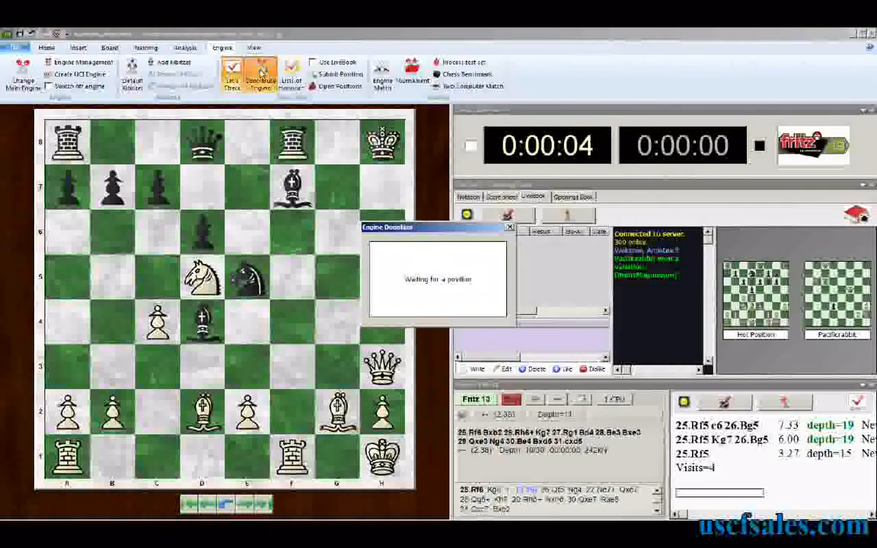